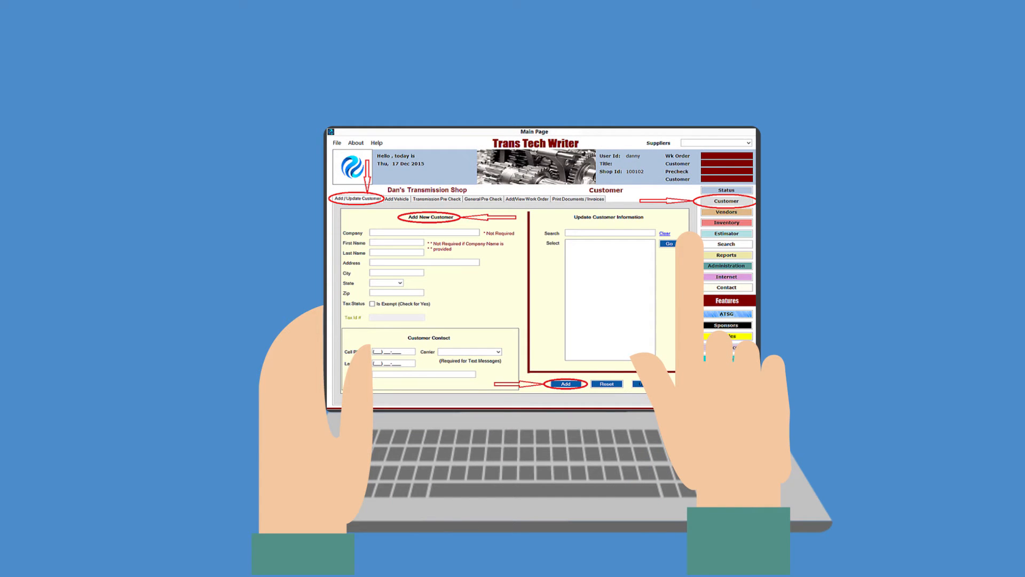
Switch from the Add/Update Customer form to the Add Vehicle entry form
left_click(397, 201)
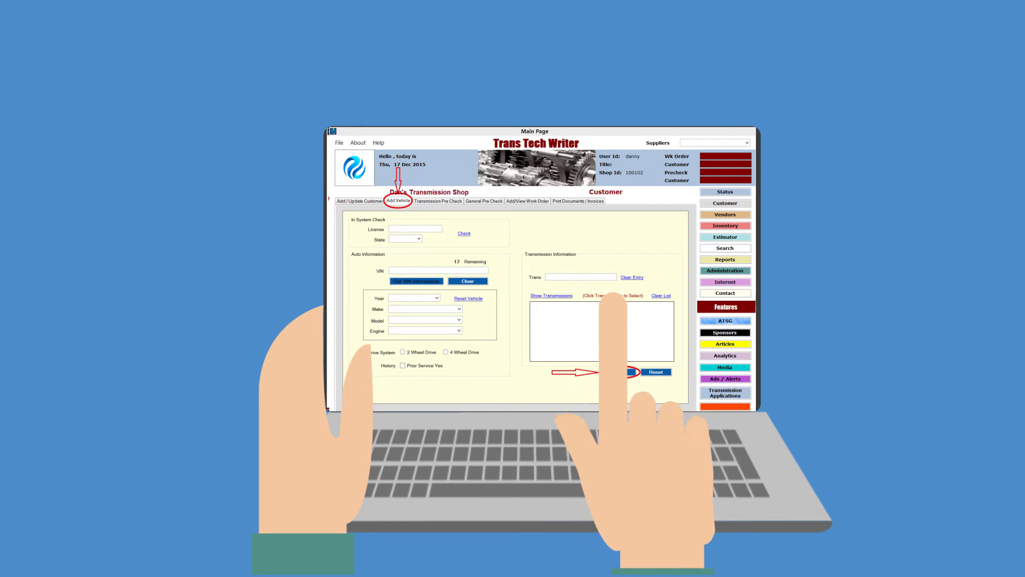
Move through the Transmission Pre Check screen to the Add/View Work Order form
left_click(436, 201)
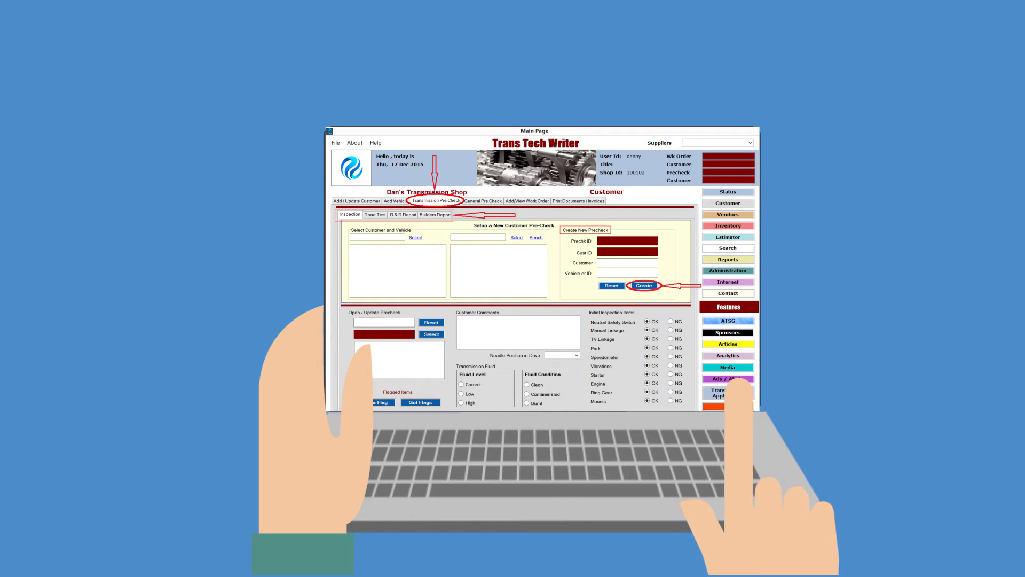
left_click(526, 201)
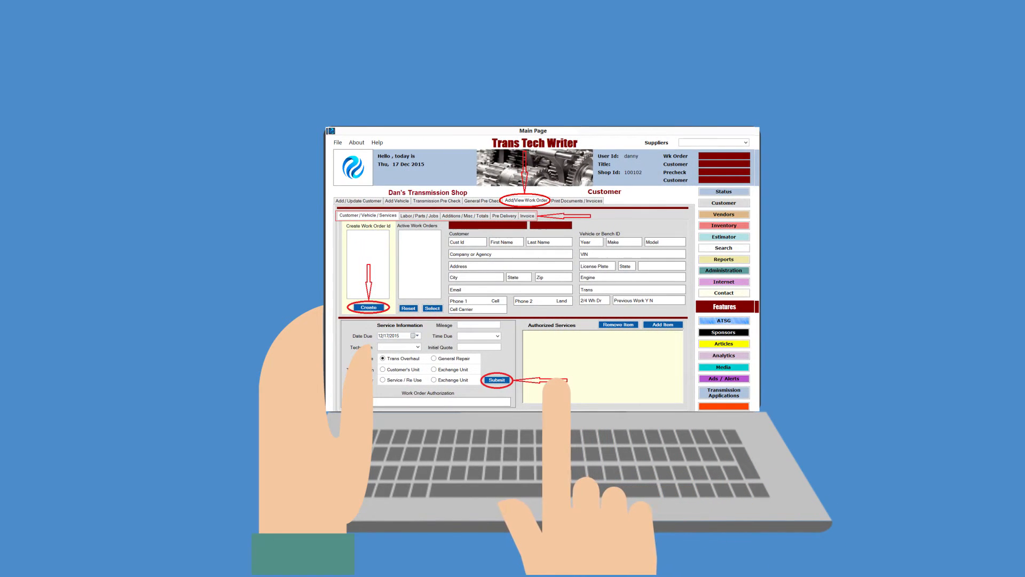